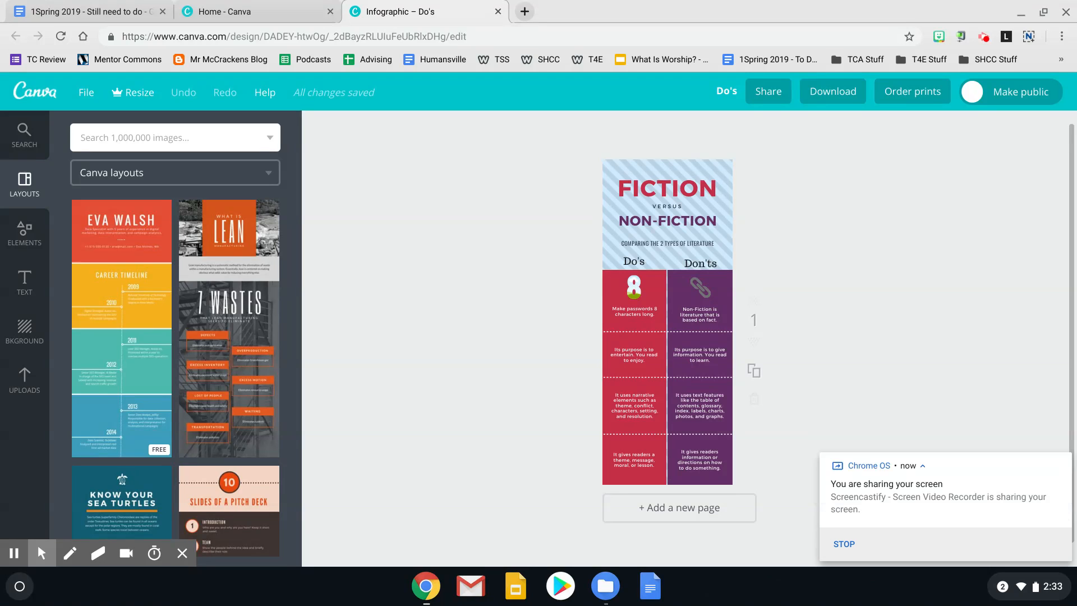
mouse_move(645, 117)
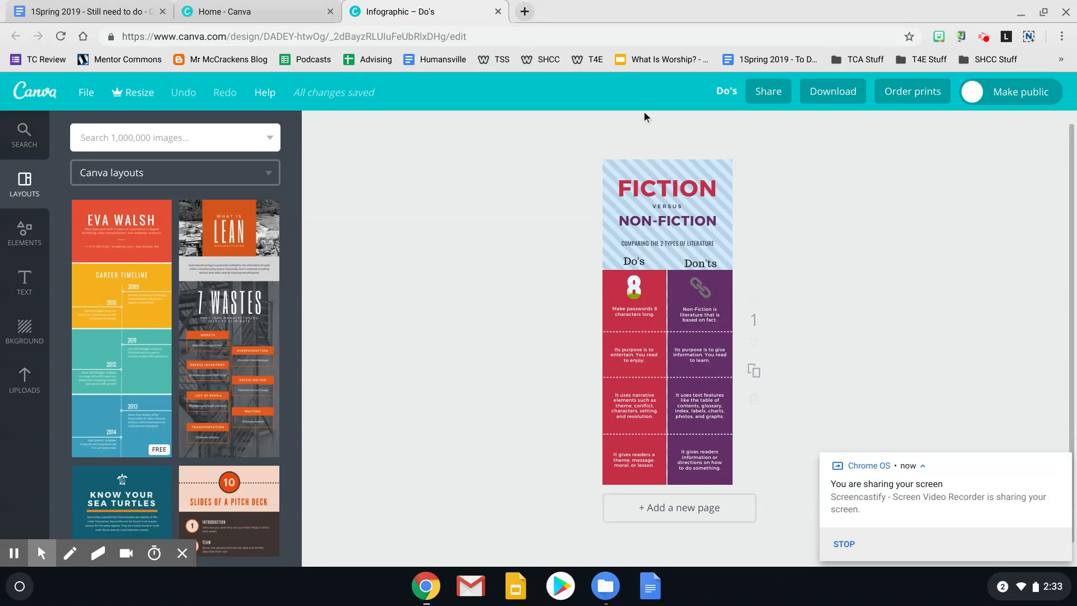
mouse_move(852, 207)
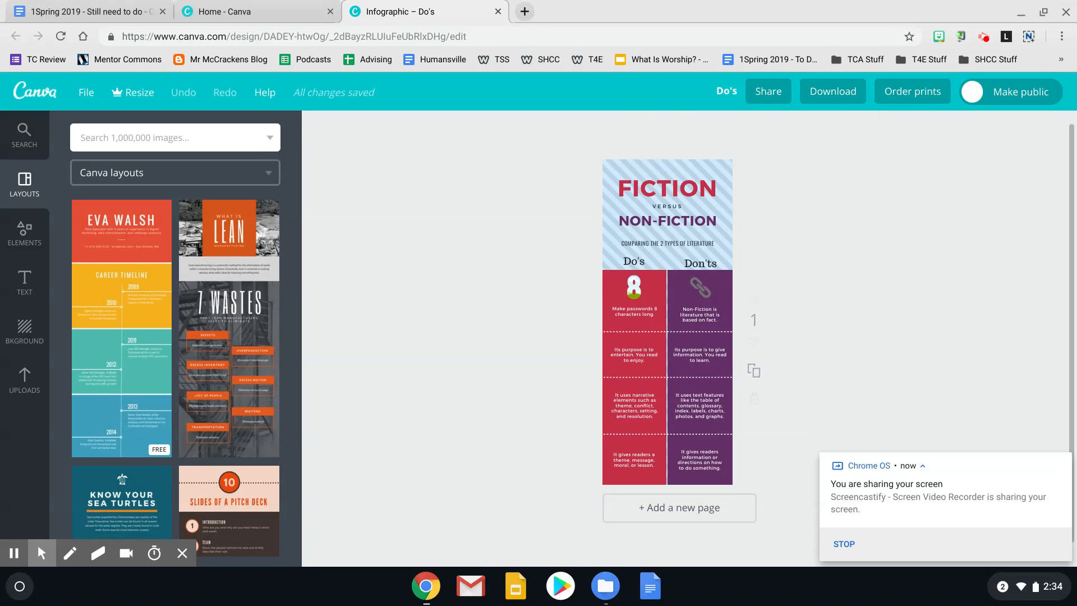
mouse_move(766, 252)
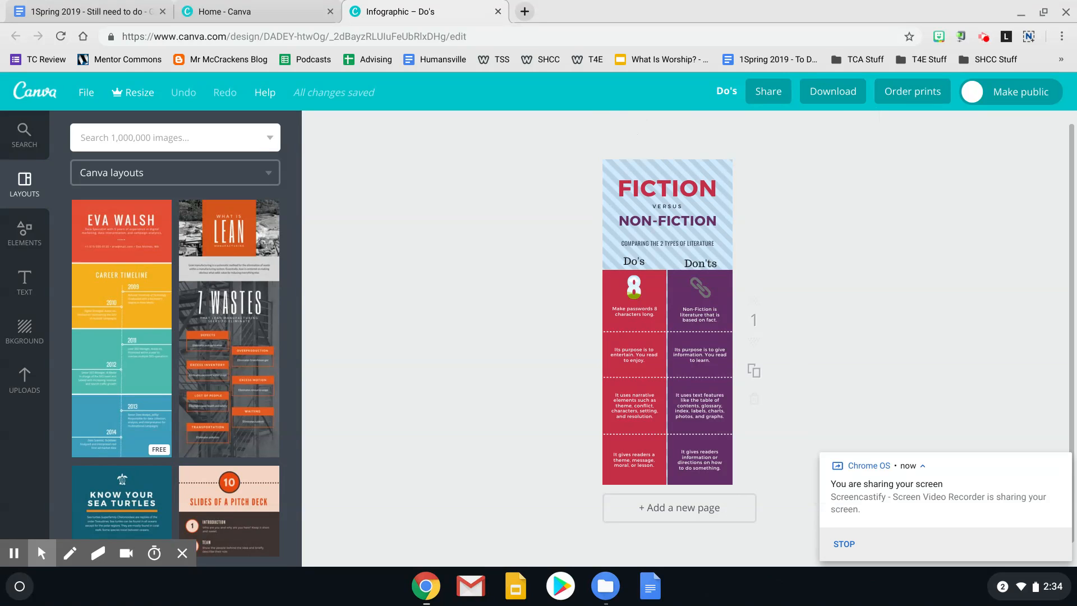
mouse_move(787, 203)
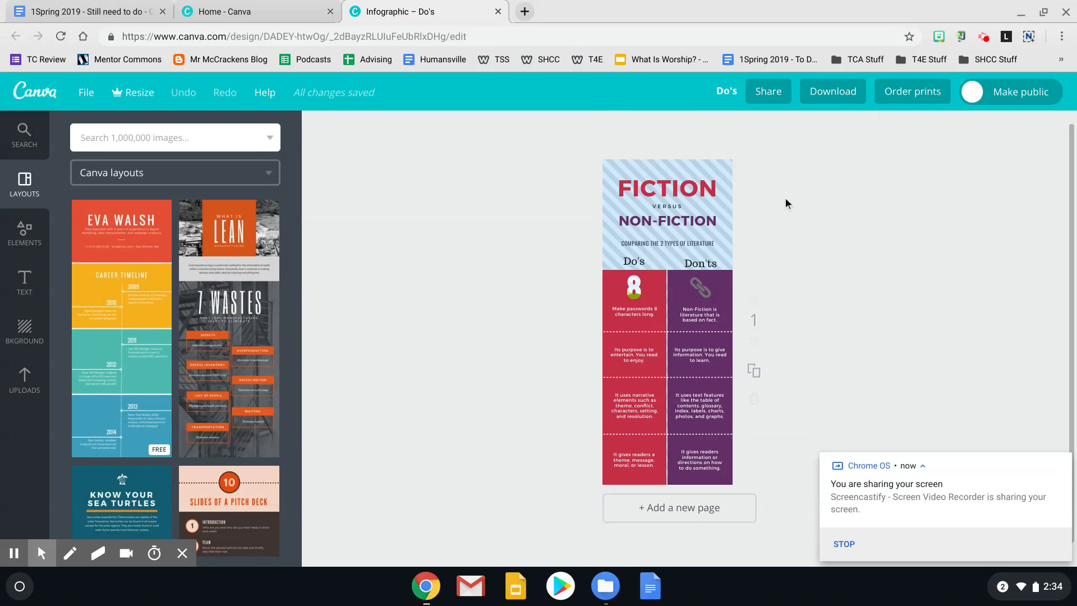
mouse_move(796, 115)
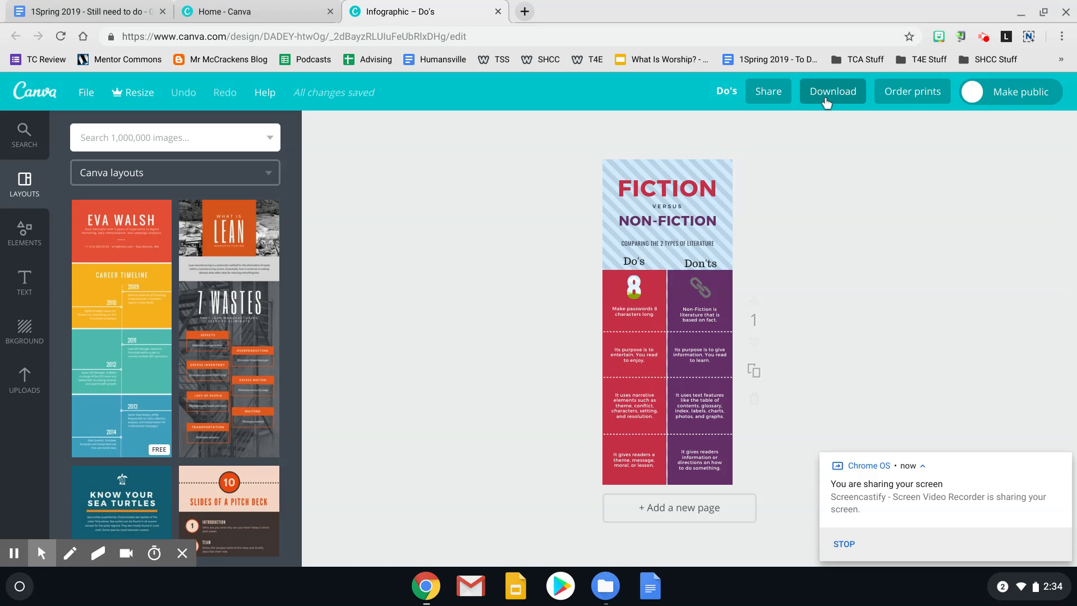
mouse_move(827, 99)
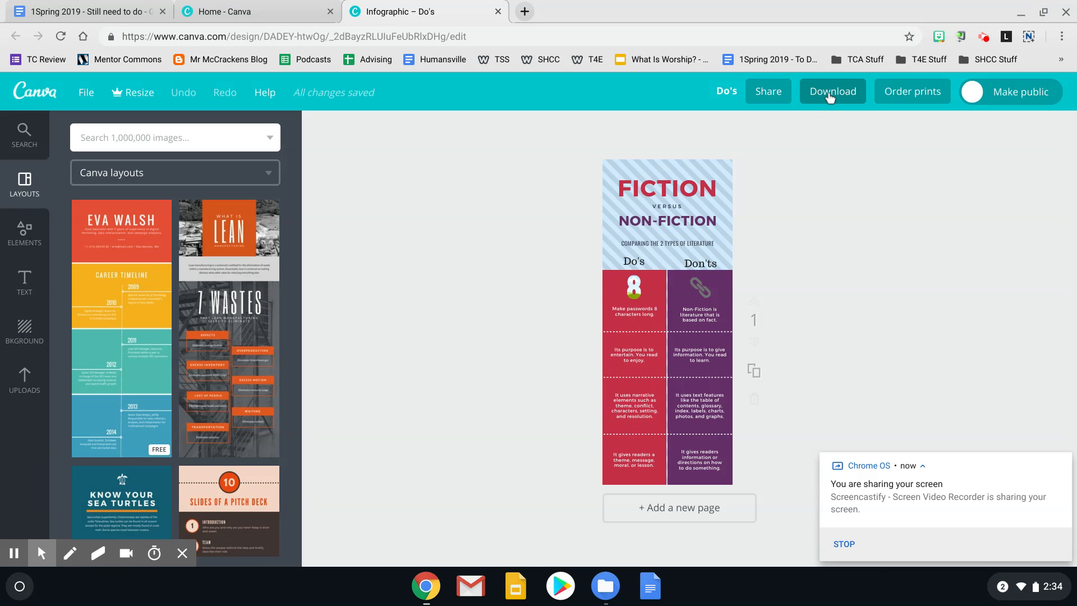
Download the Fiction versus Non-Fiction infographic as a PNG and locate it in Downloads.
click(831, 91)
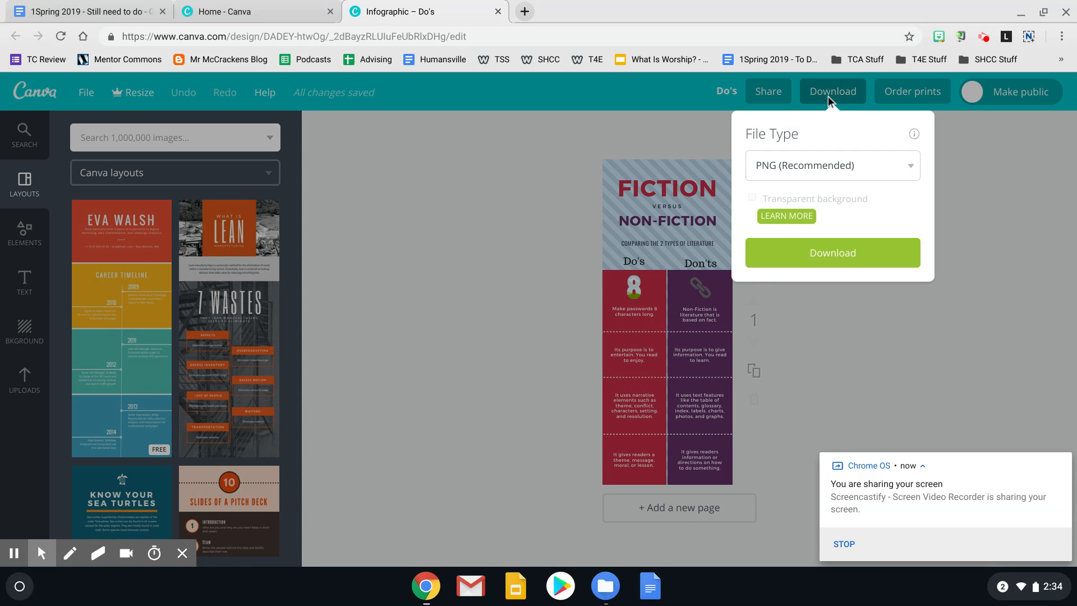
click(832, 165)
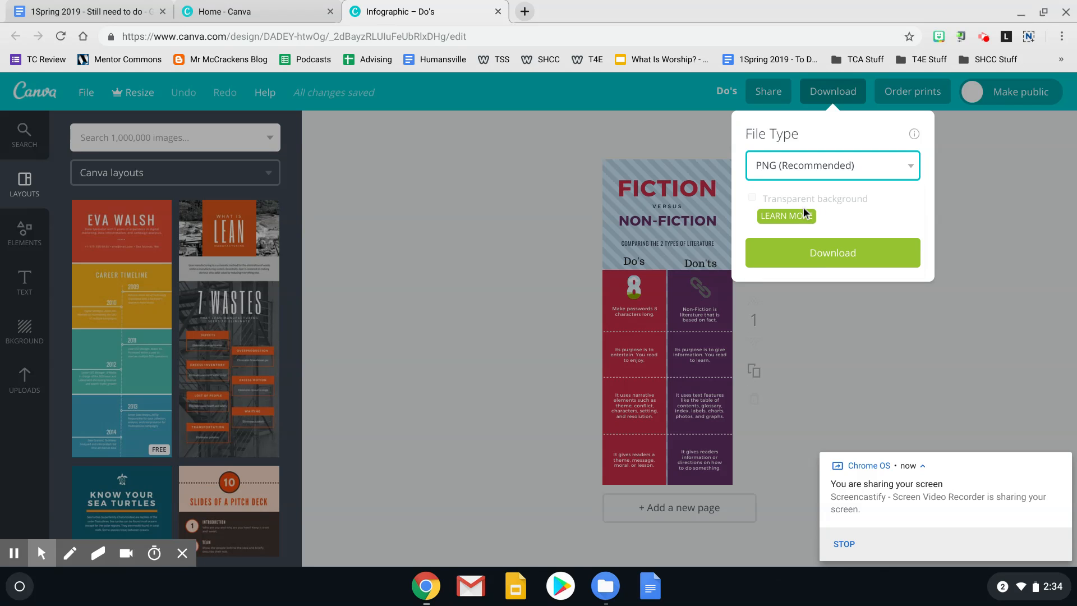
click(831, 253)
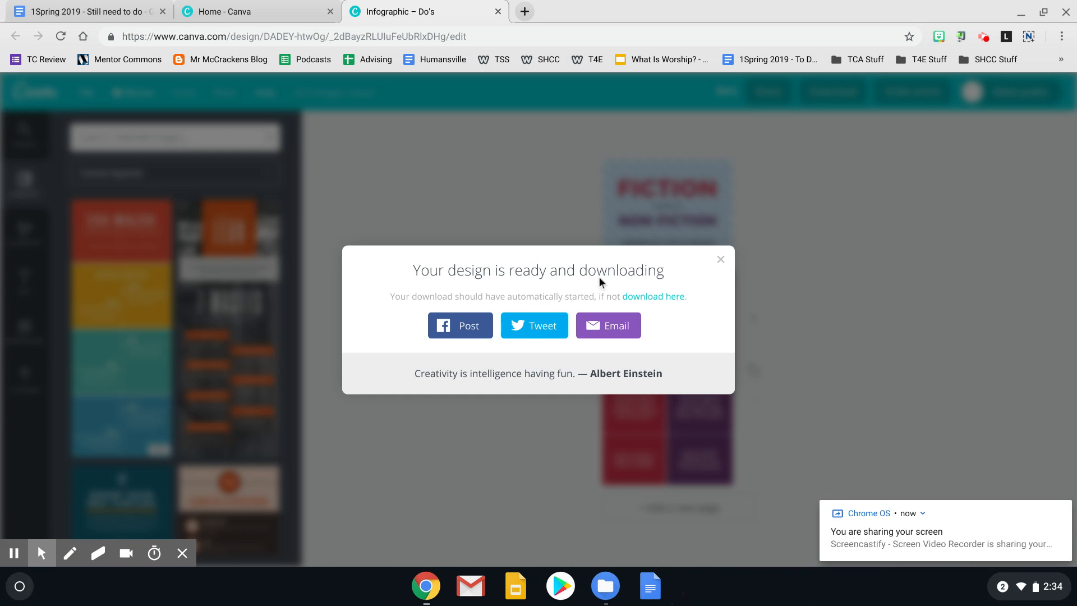
click(605, 586)
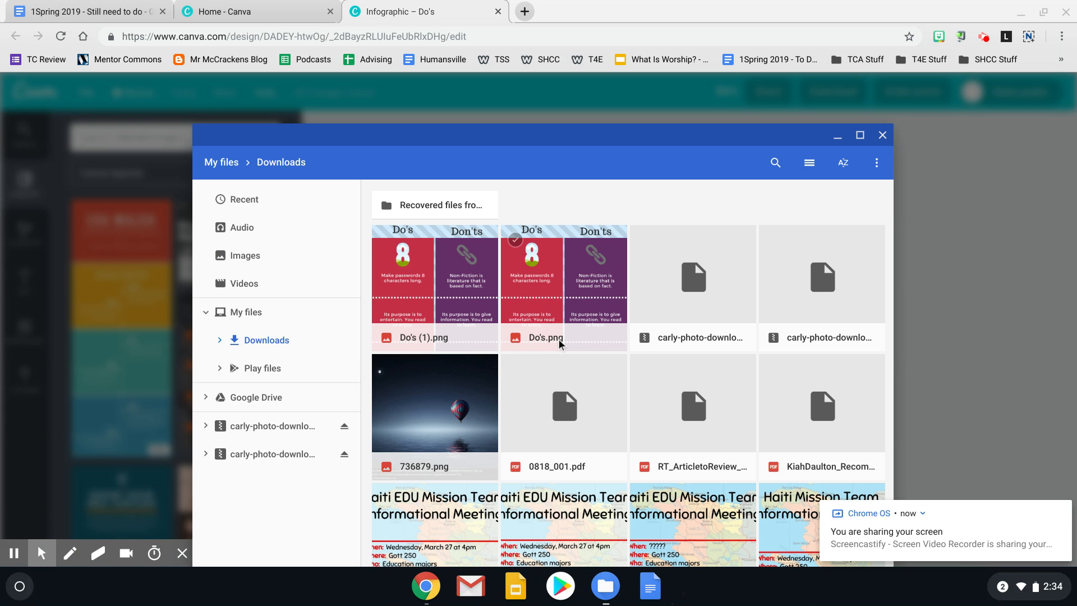
mouse_move(563, 262)
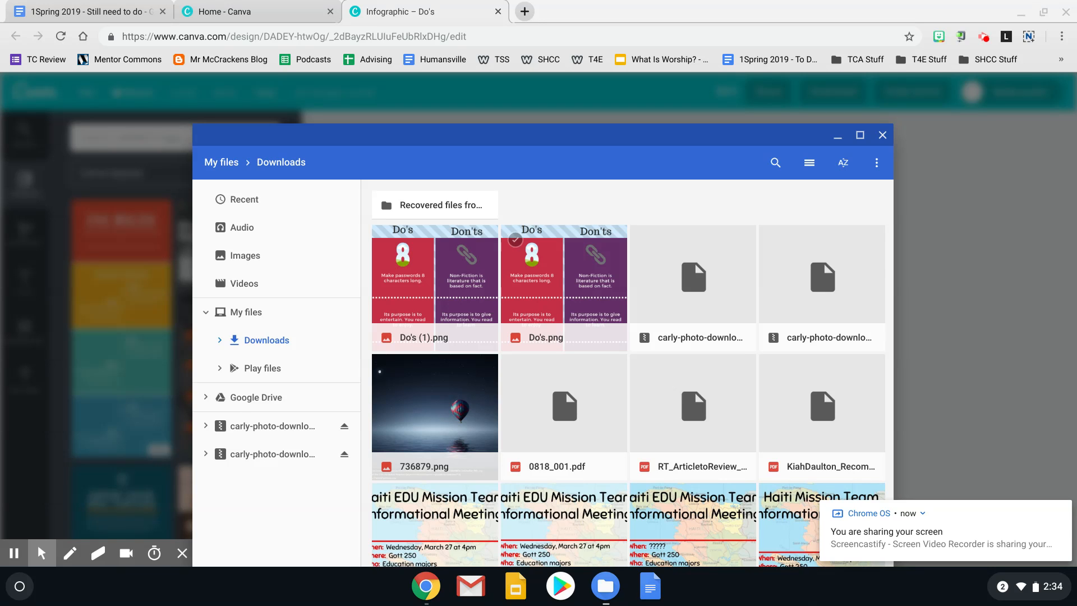
mouse_move(569, 267)
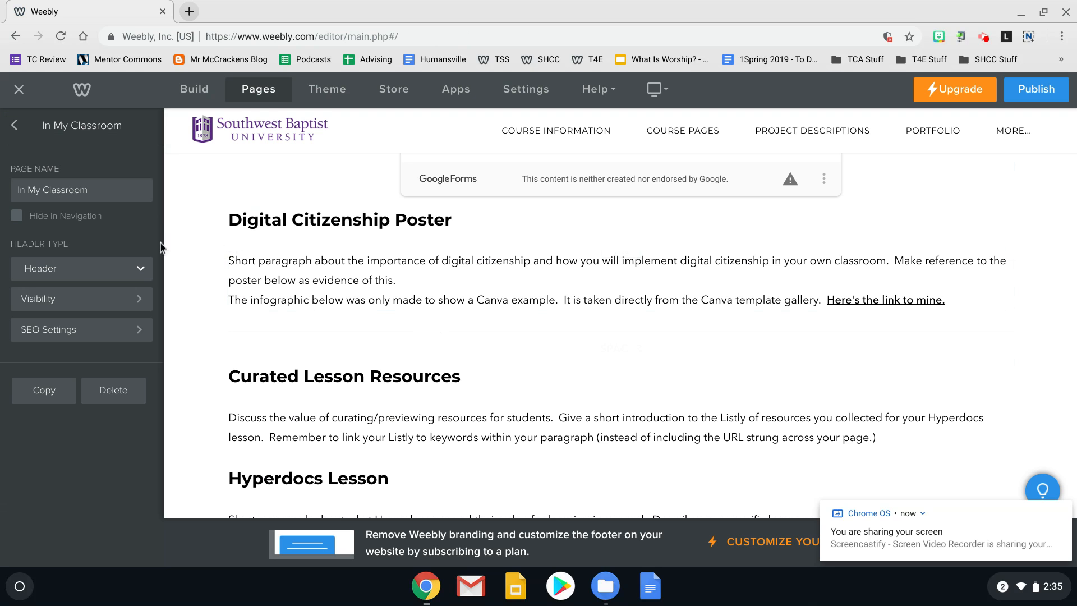
mouse_move(194, 89)
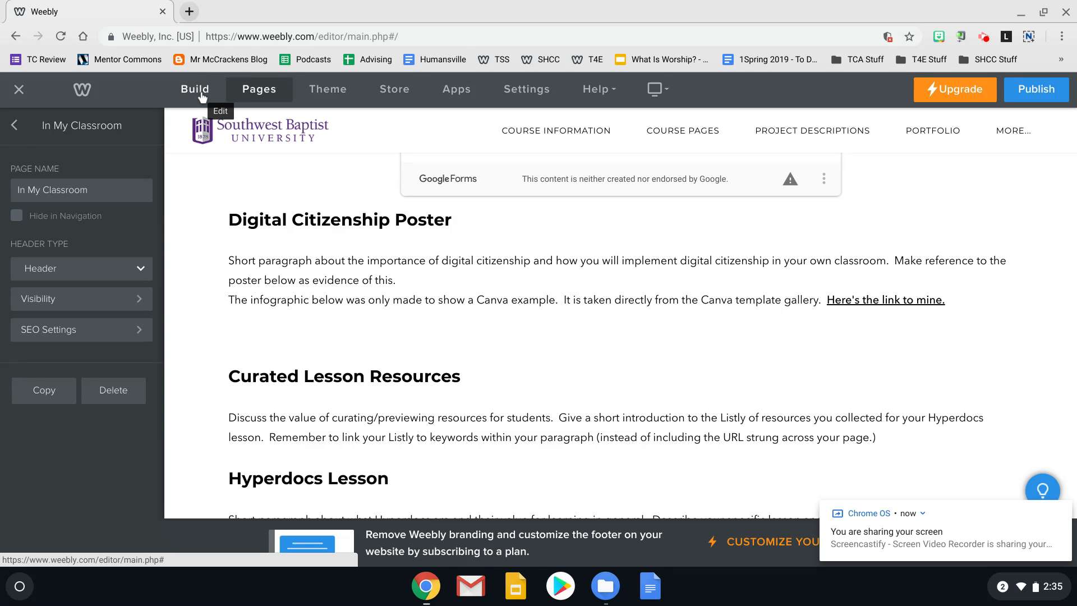
Drag an Image element from the Build panel under the Digital Citizenship Poster paragraph.
click(195, 90)
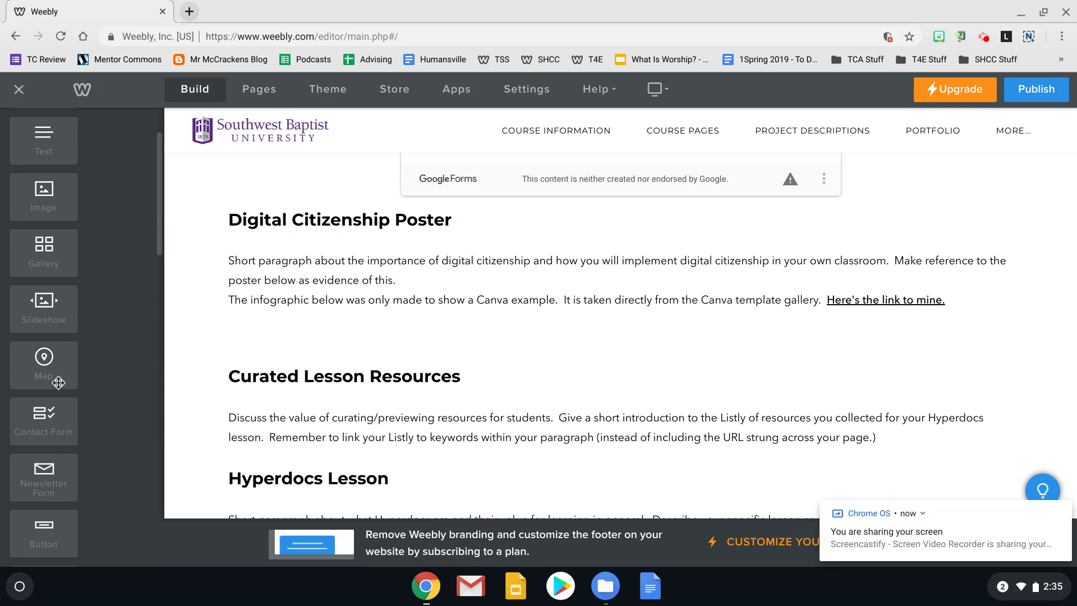
drag(43, 198, 591, 339)
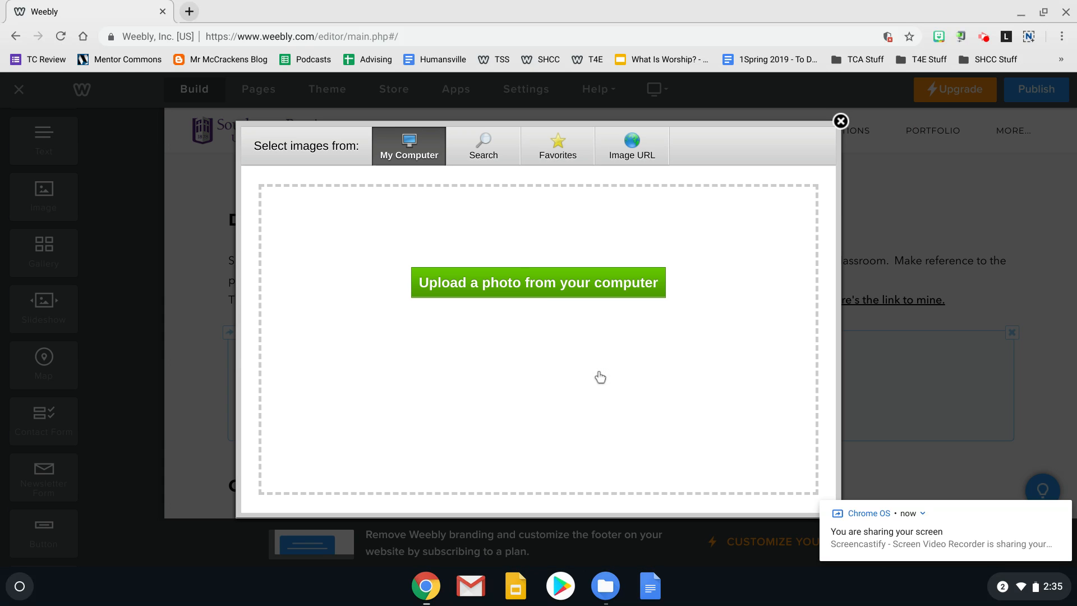
Upload the infographic PNG from the computer's Downloads folder into the image block.
click(537, 283)
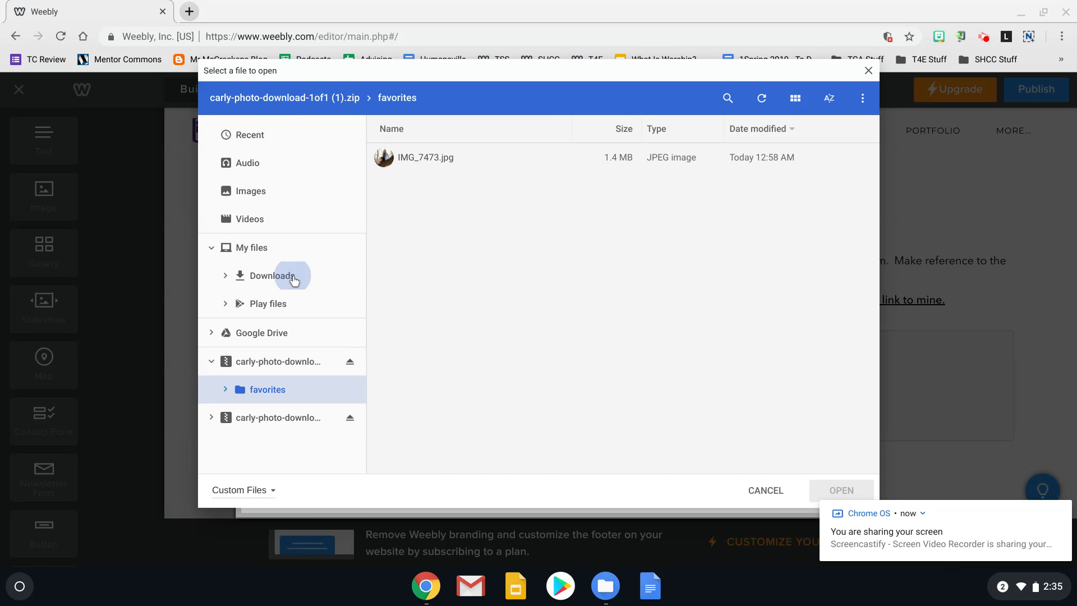
click(271, 276)
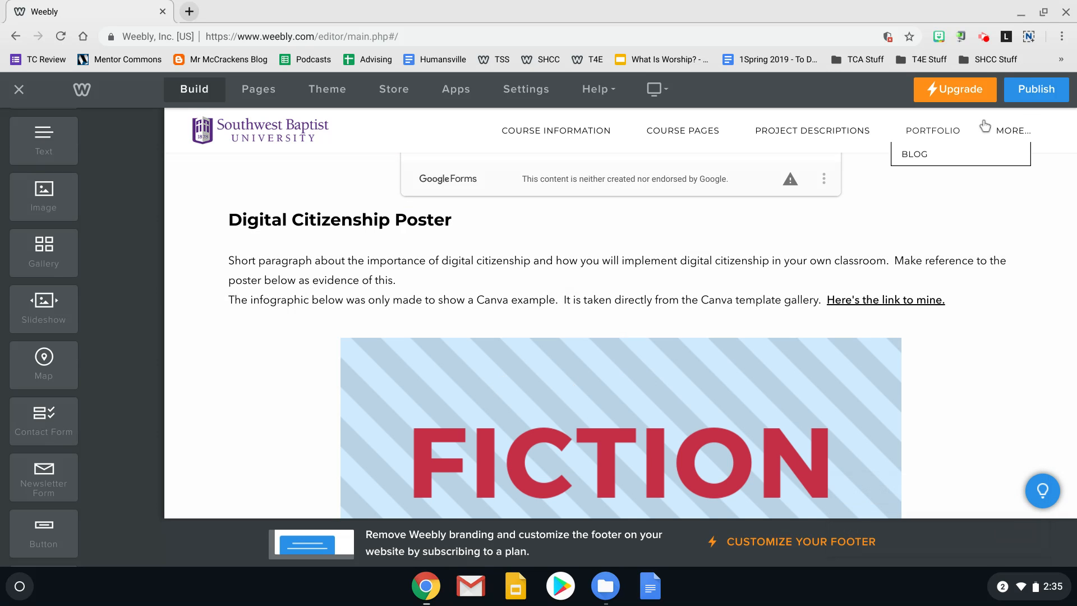
Publish the Weebly site and dismiss the 'Website Published!' confirmation.
click(1035, 89)
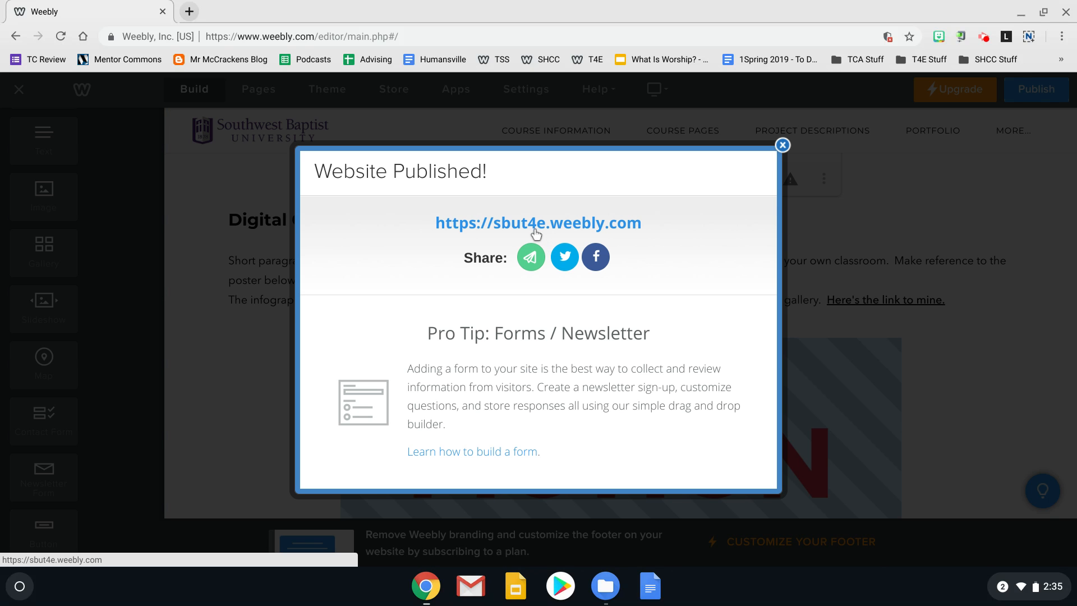
click(782, 145)
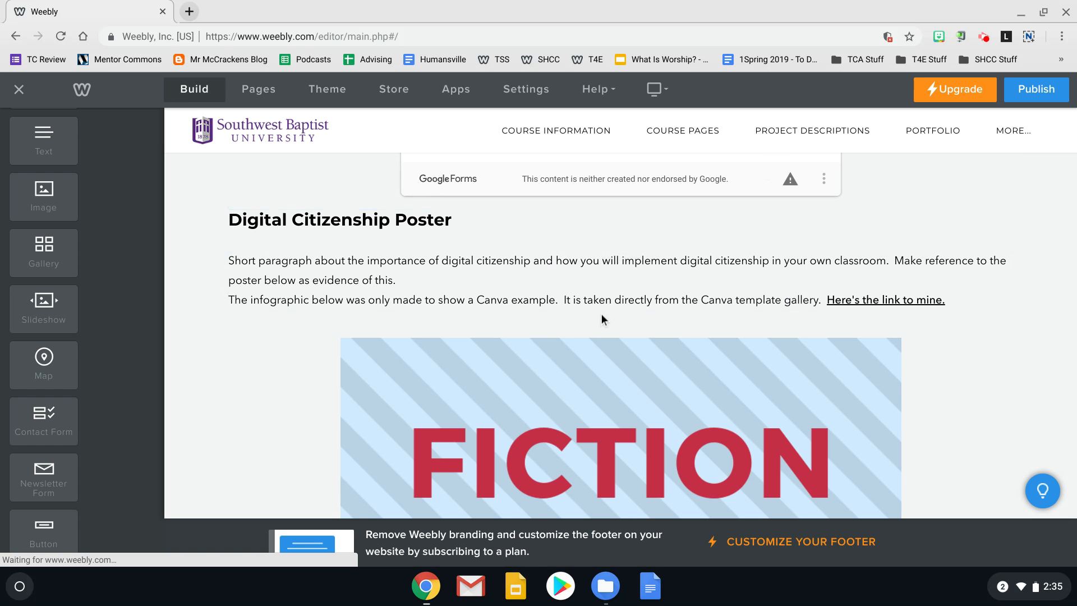
scroll(down, 3)
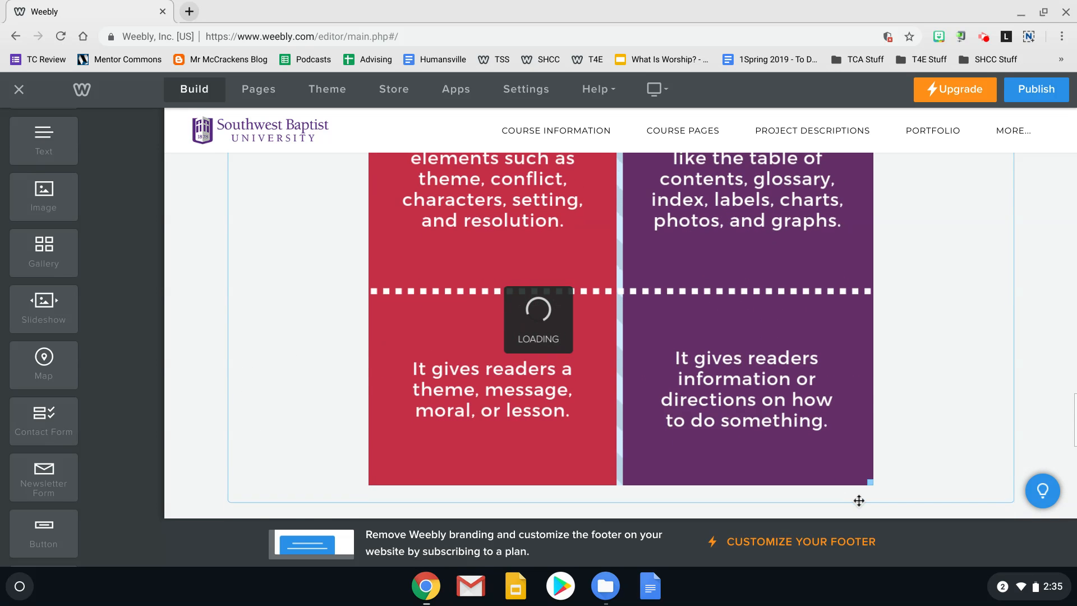
scroll(down, 3)
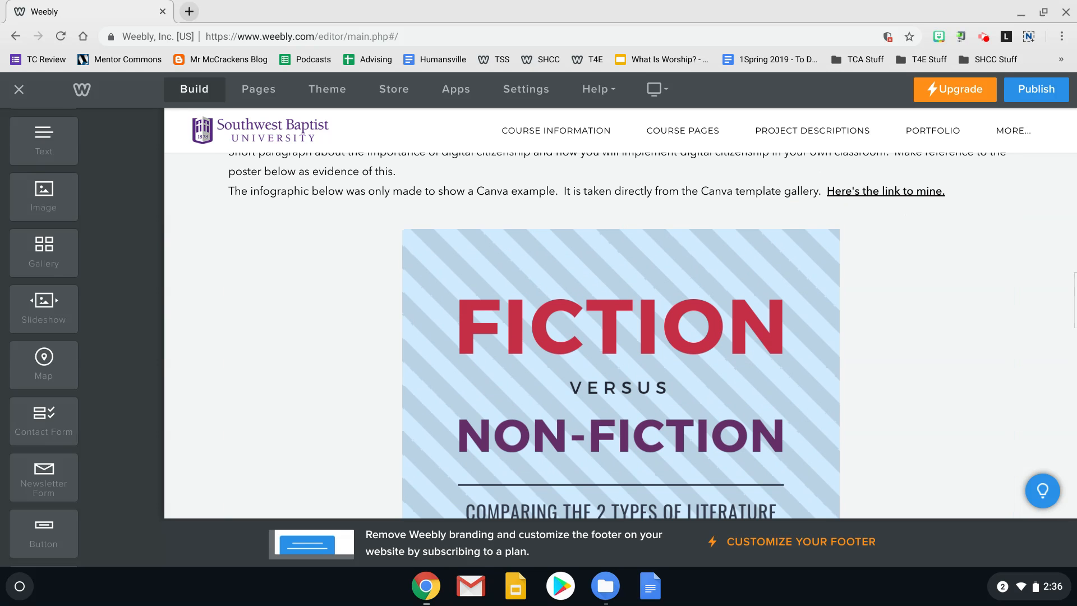
scroll(down, 3)
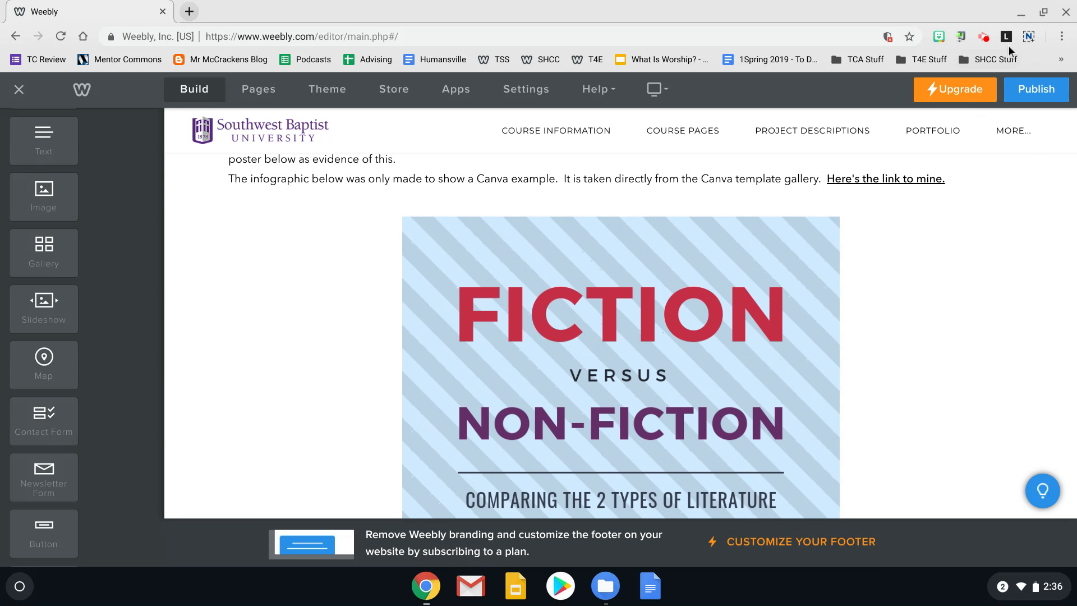